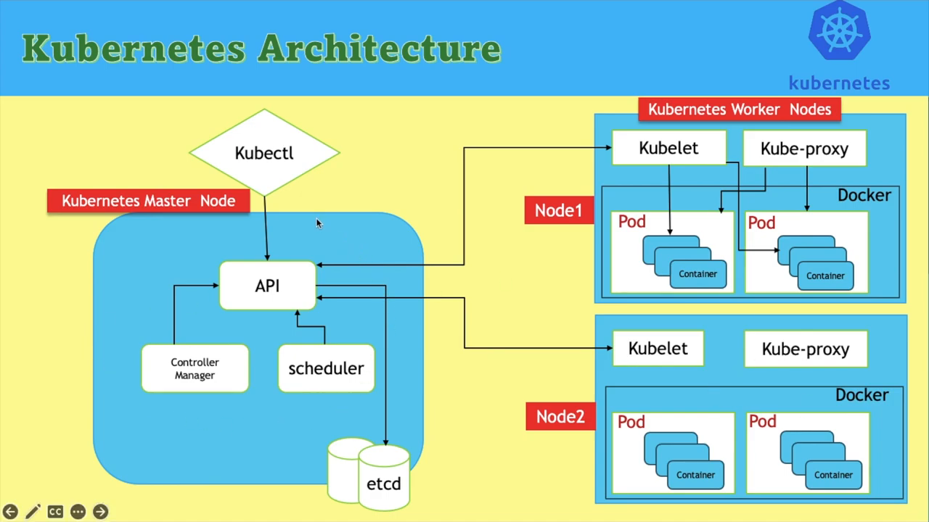
mouse_move(343, 308)
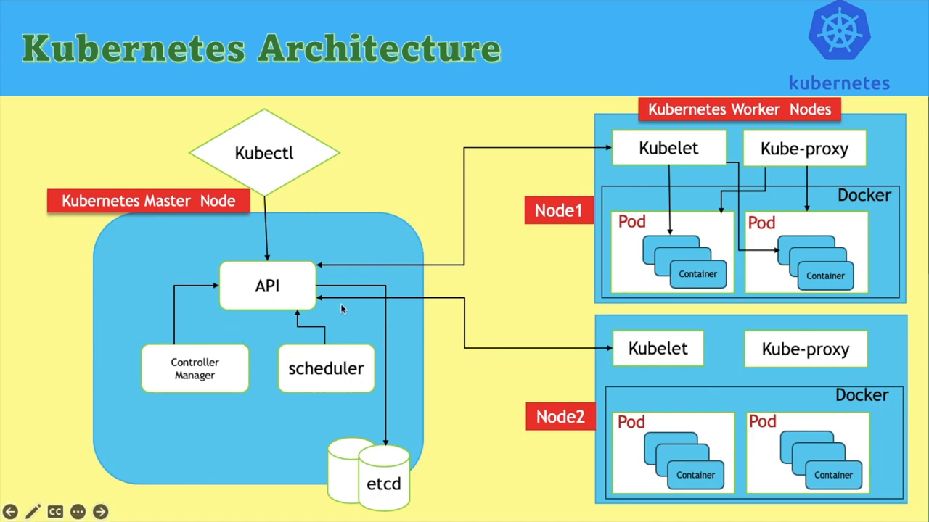
mouse_move(738, 228)
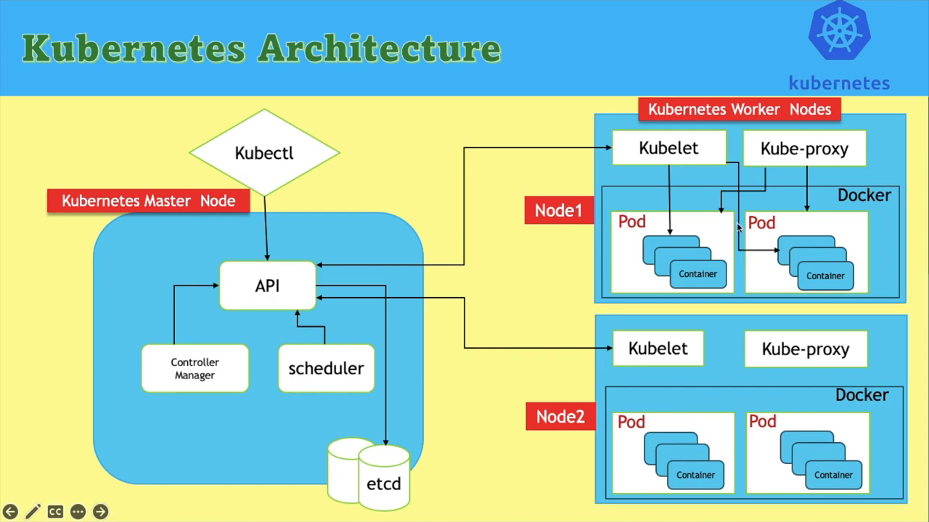
mouse_move(602, 426)
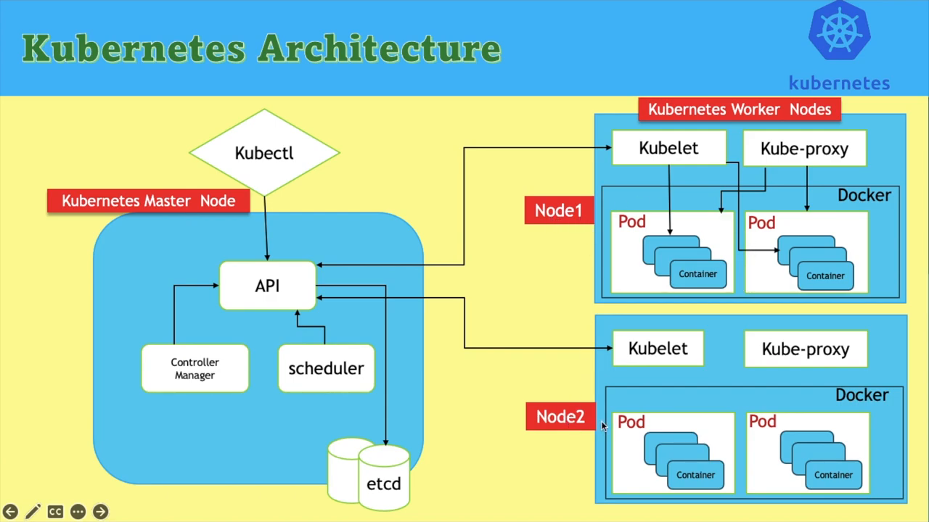
mouse_move(634, 383)
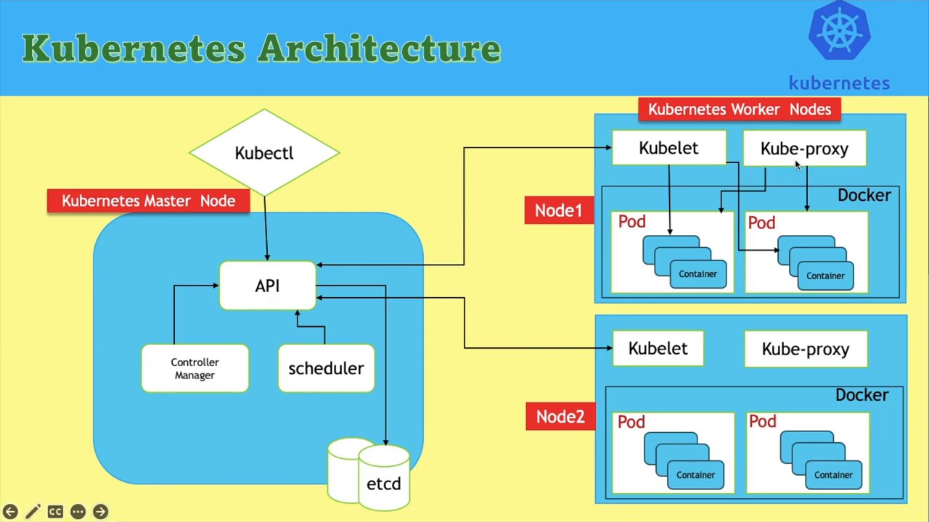
mouse_move(797, 156)
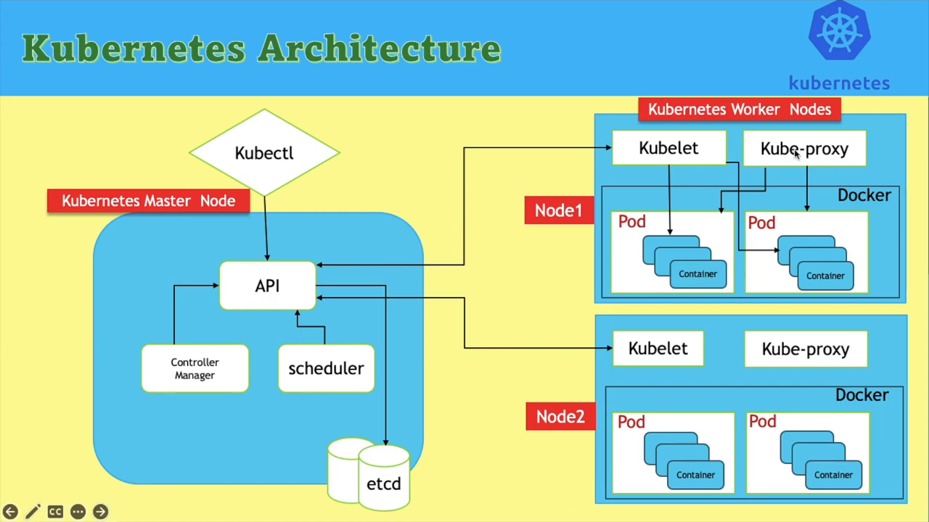
mouse_move(794, 154)
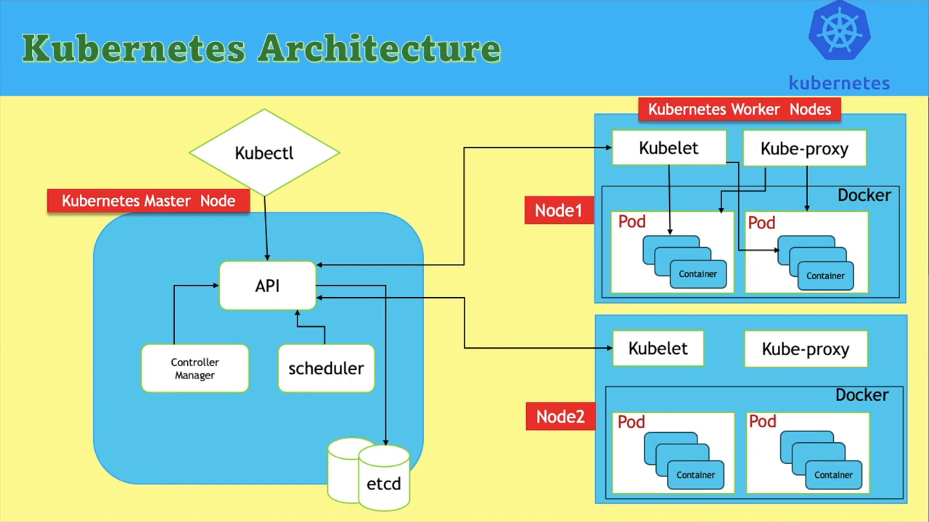